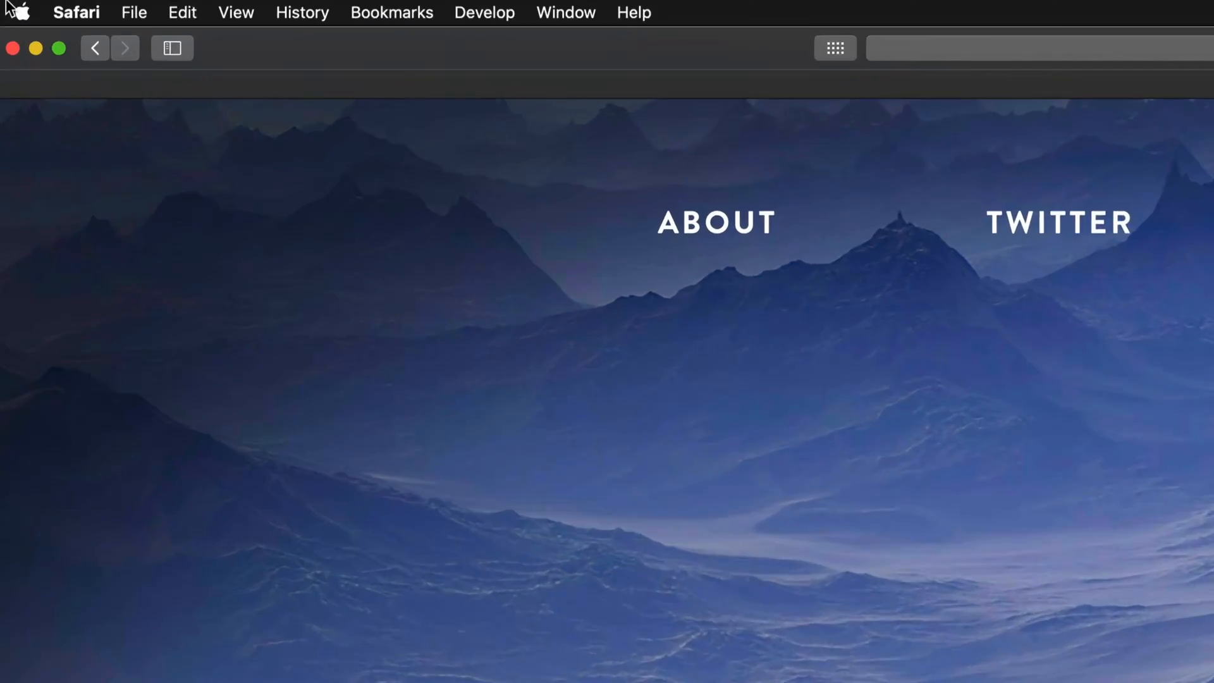
Step: Open the Apple menu to see System Preferences and App Store each with one pending update
click(31, 13)
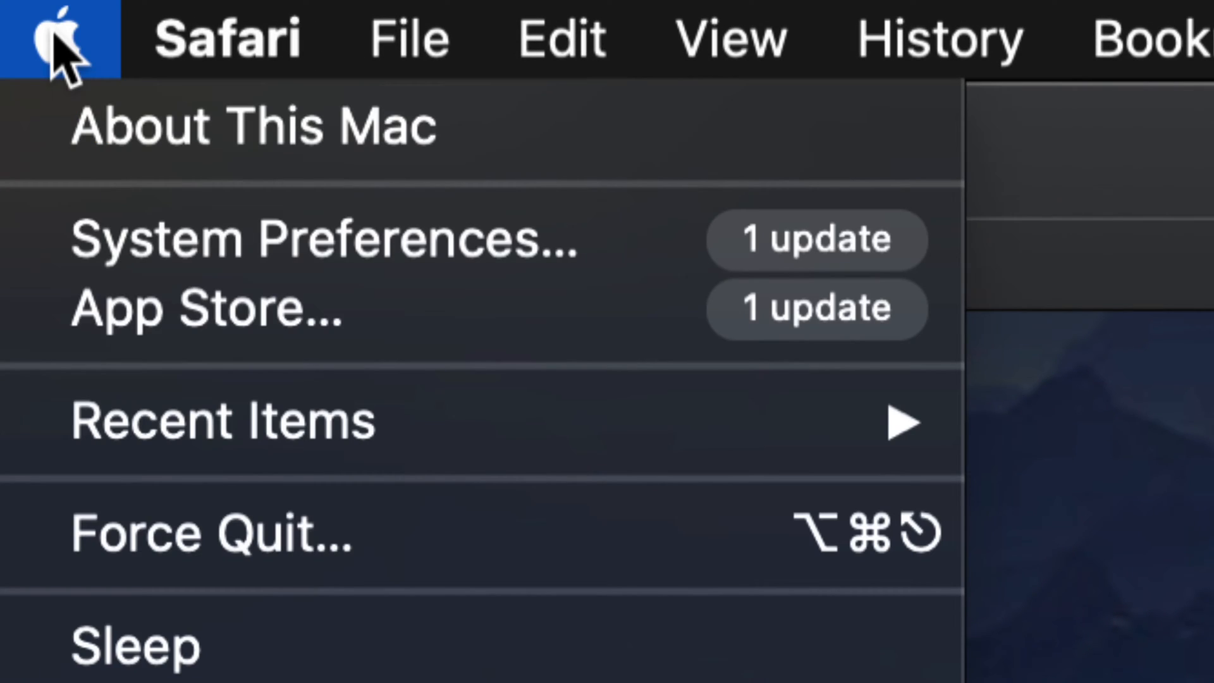
mouse_move(292, 256)
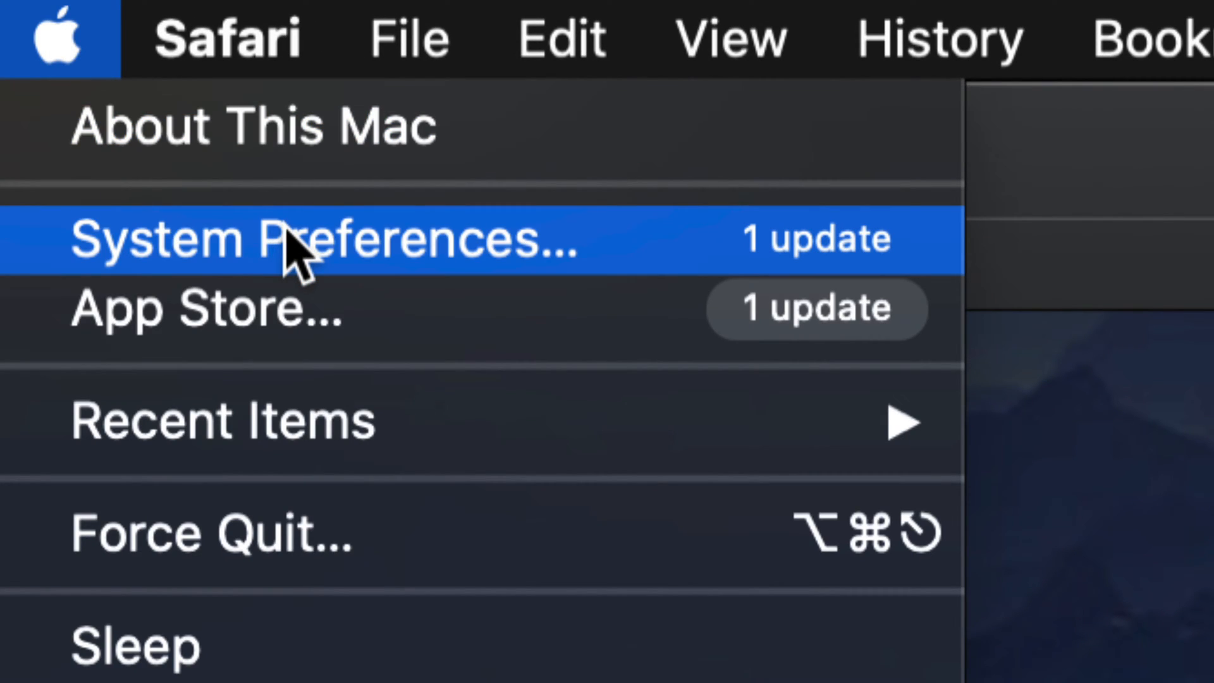
mouse_move(304, 268)
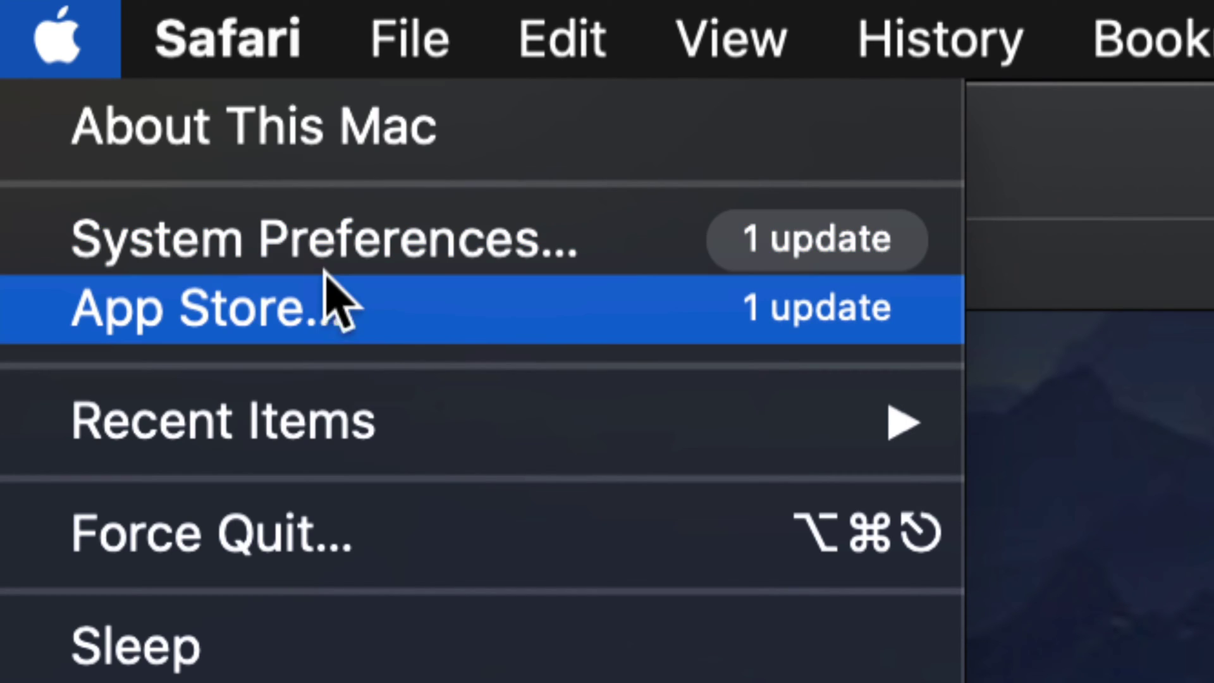
mouse_move(381, 341)
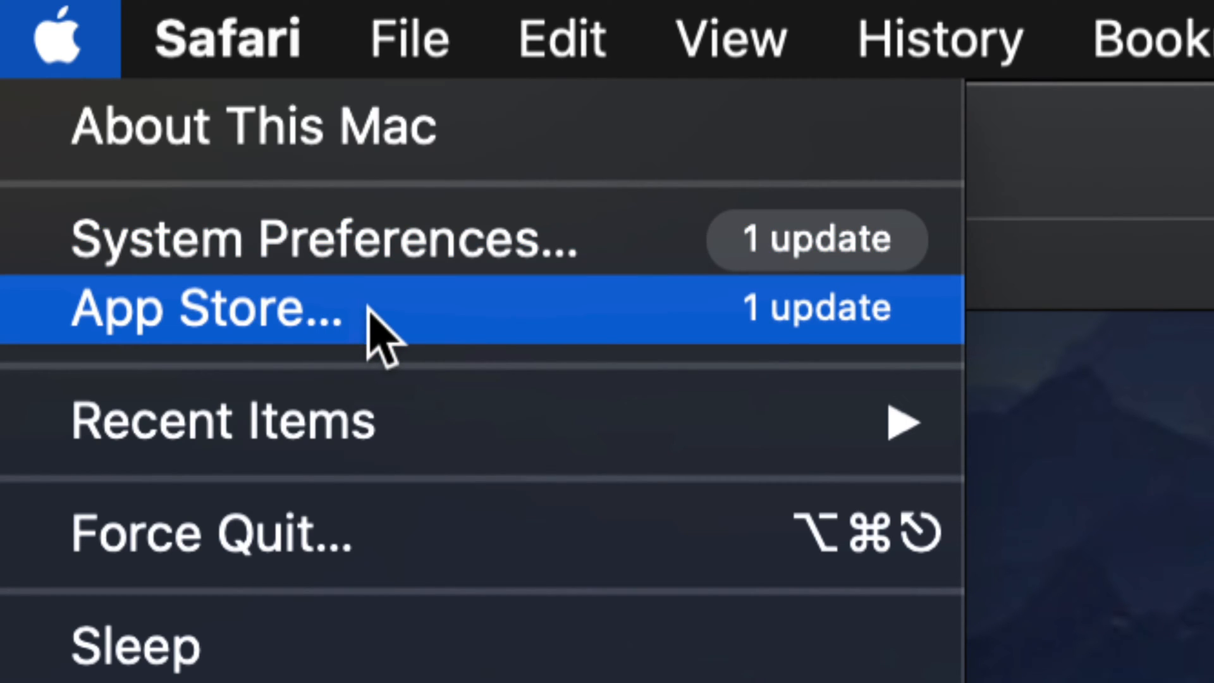
mouse_move(283, 358)
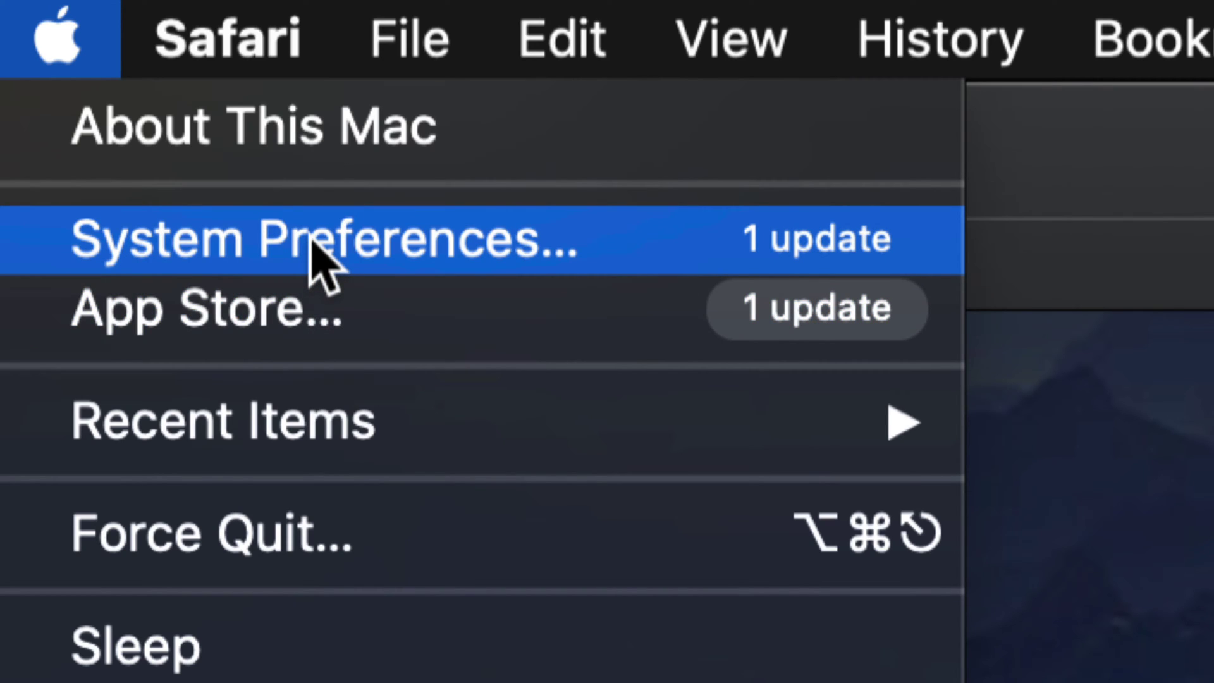
Step: Open System Preferences from the Apple menu, showing one software update pending
click(312, 240)
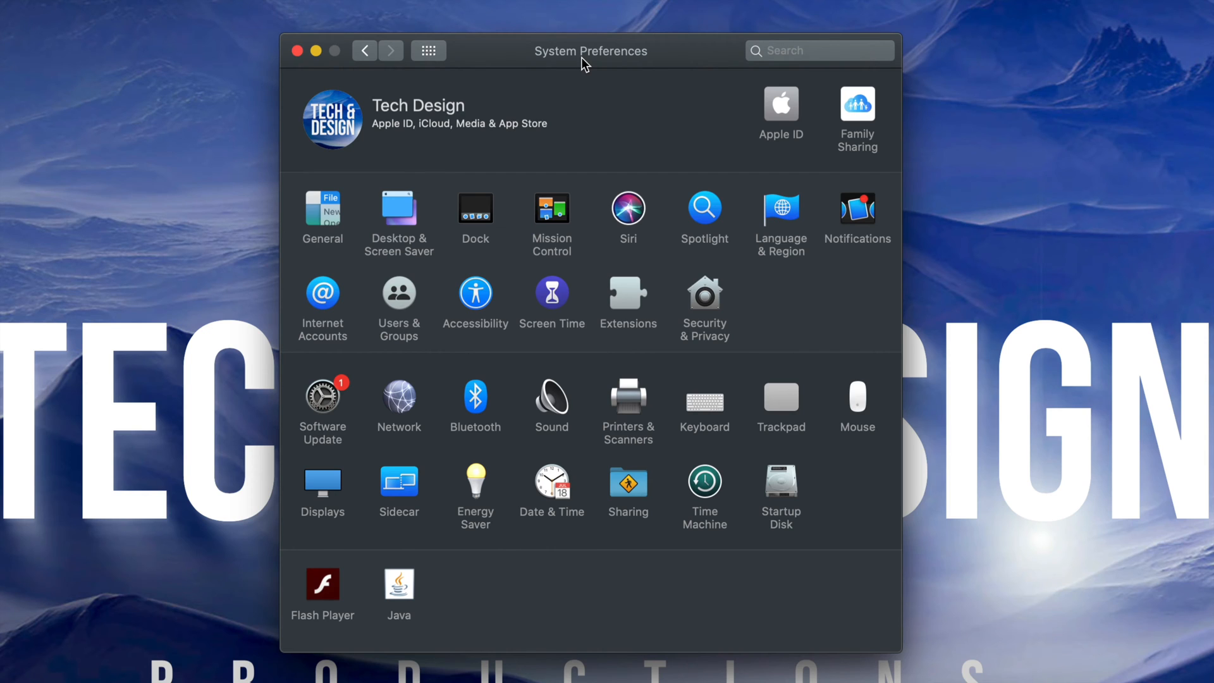
mouse_move(458, 319)
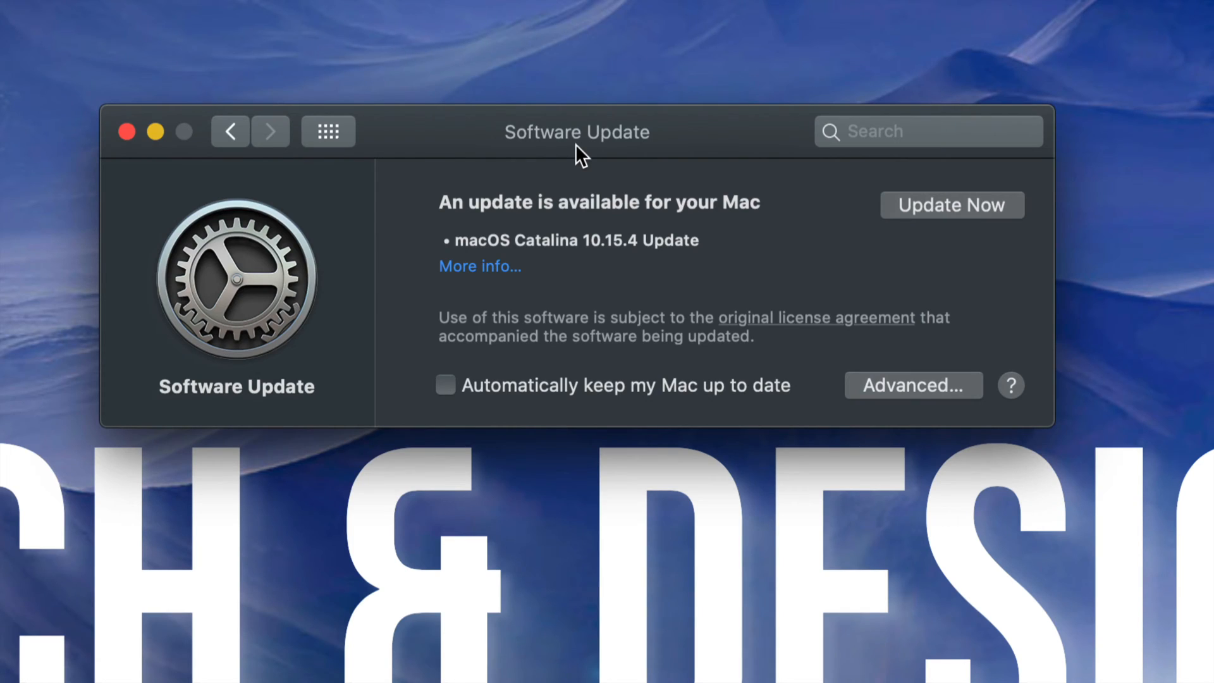
Step: Review the macOS Catalina 10.15.4 update details (2.97 GB, restart required, release notes) and close them
click(481, 265)
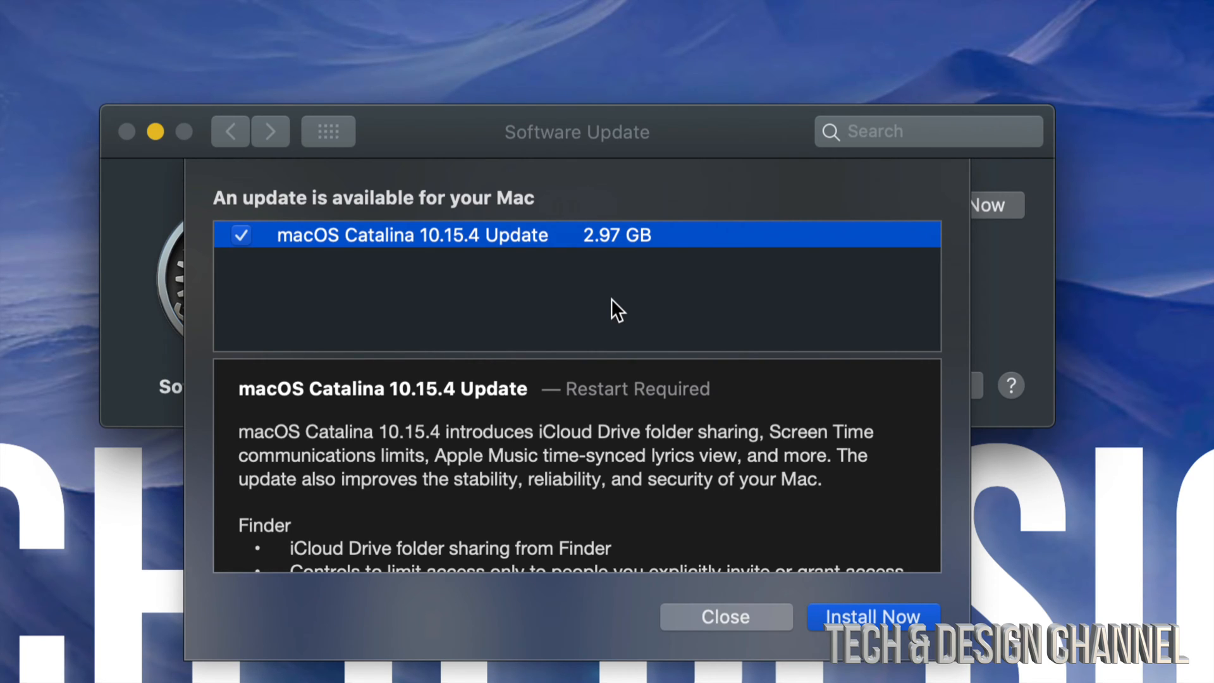
mouse_move(654, 418)
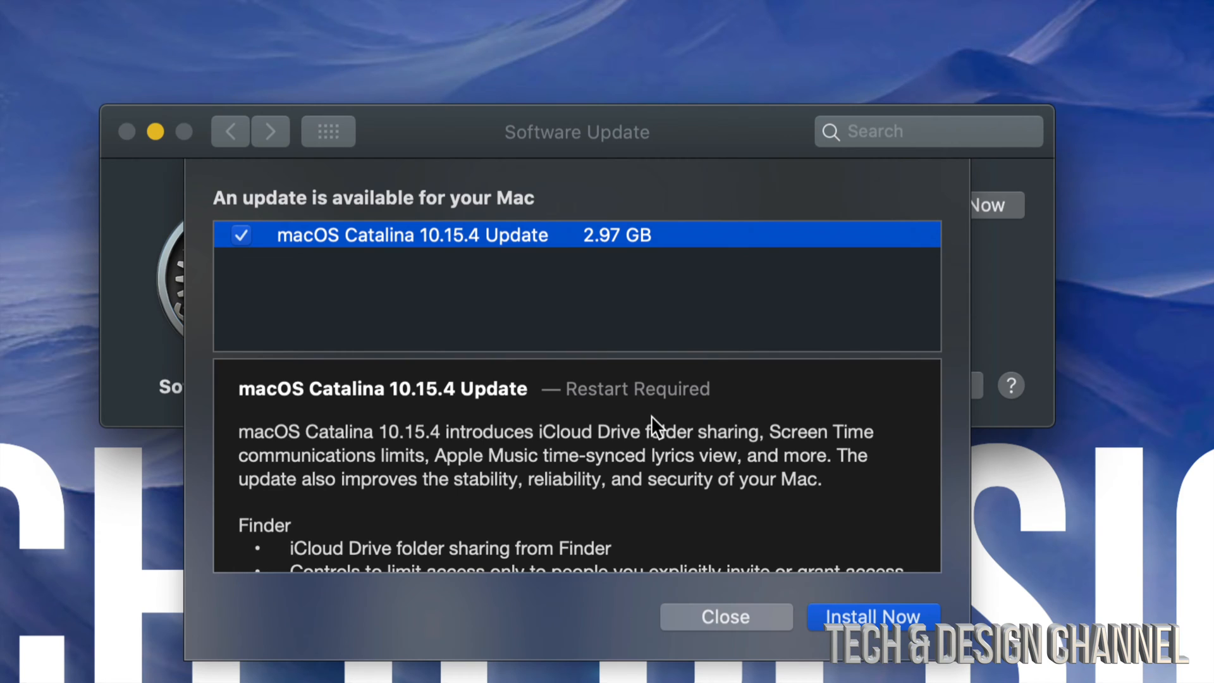
scroll(down, 3)
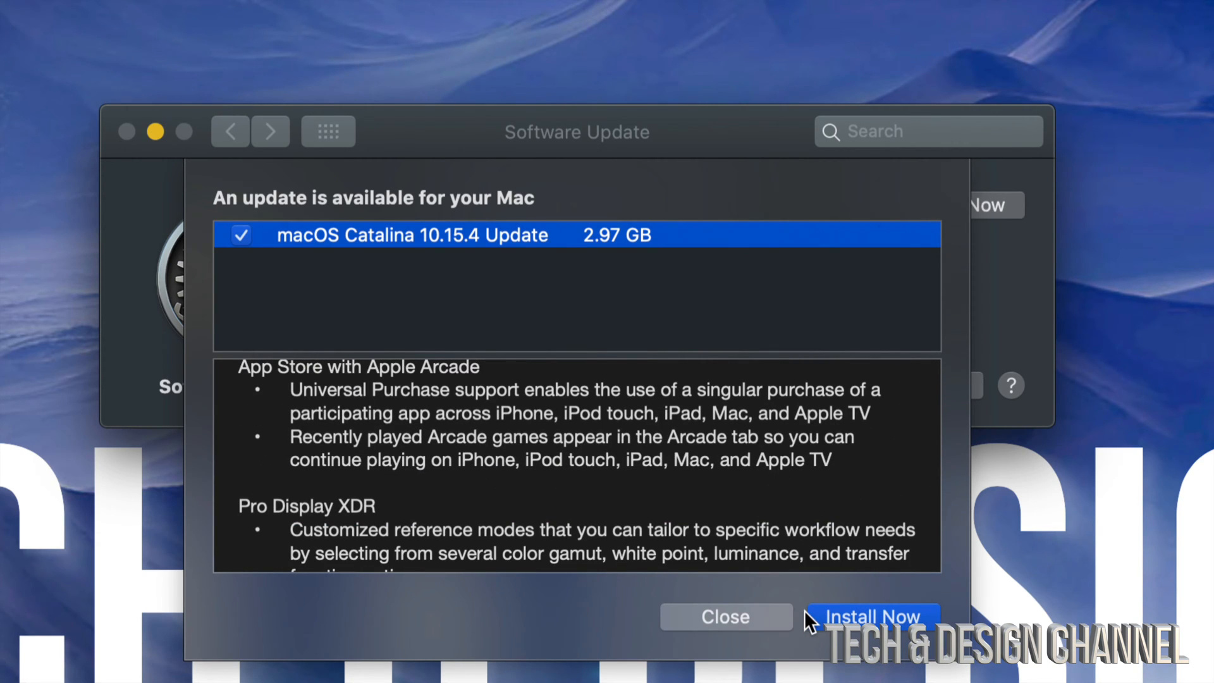
click(726, 617)
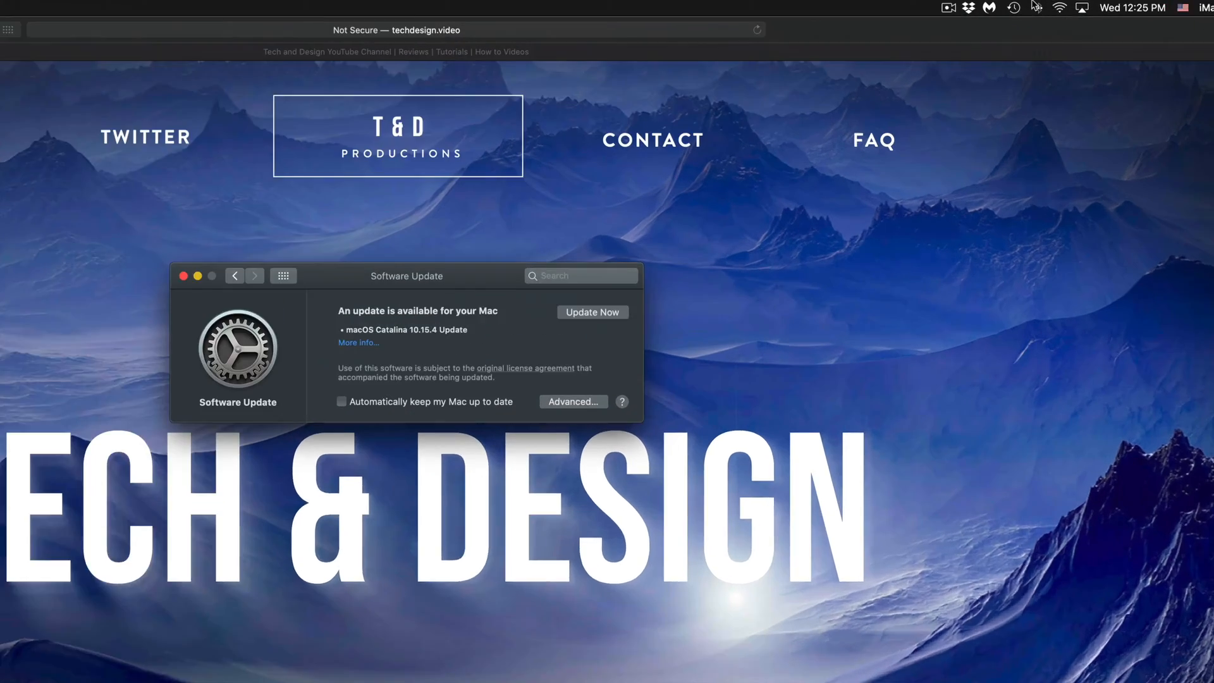
Step: Open Time Machine preferences from the menu bar to confirm today's 12:02 PM backup status
click(1014, 10)
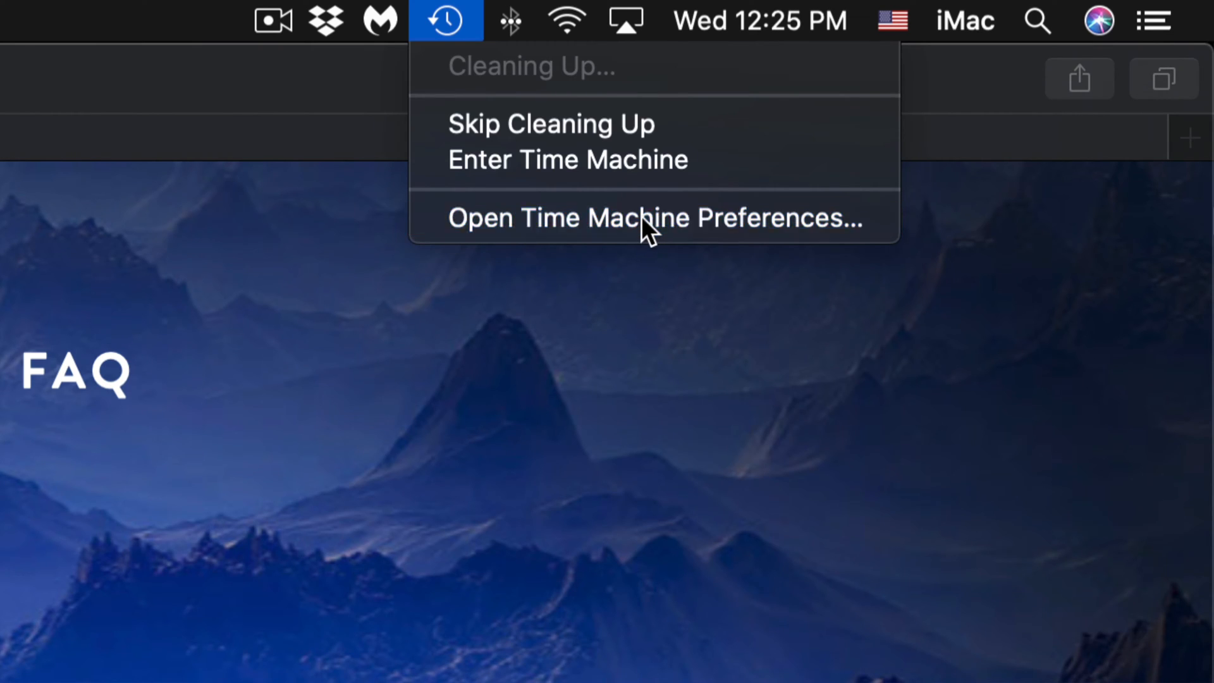
click(660, 217)
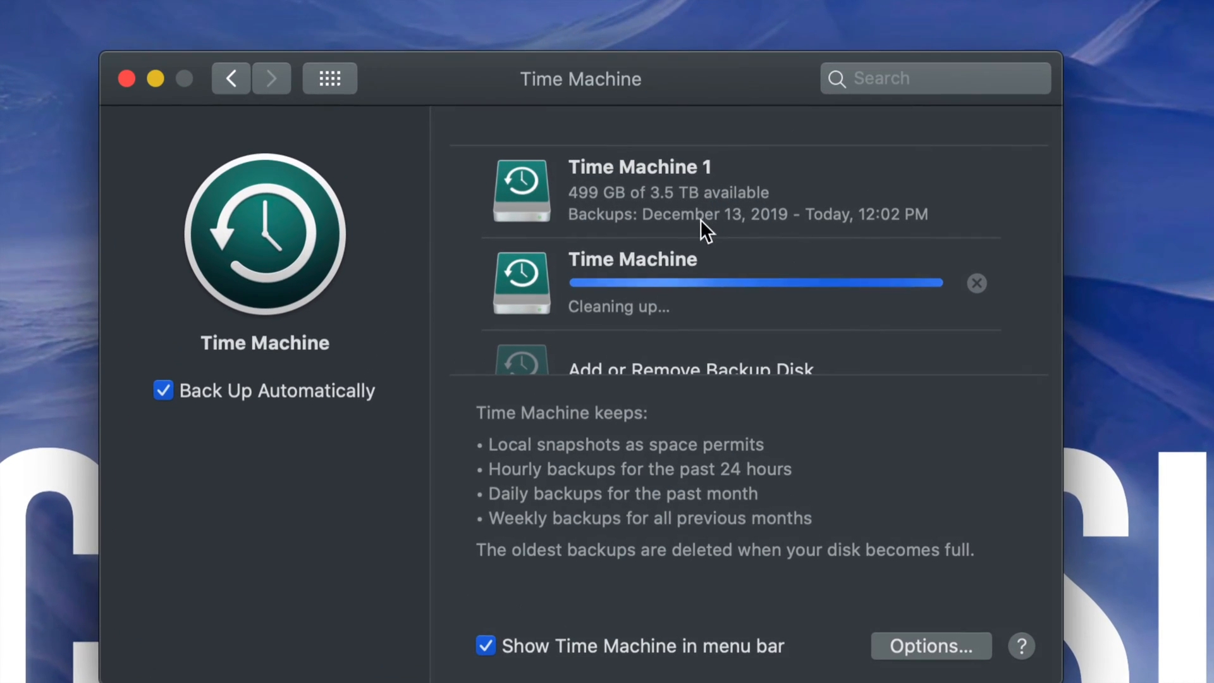
mouse_move(714, 290)
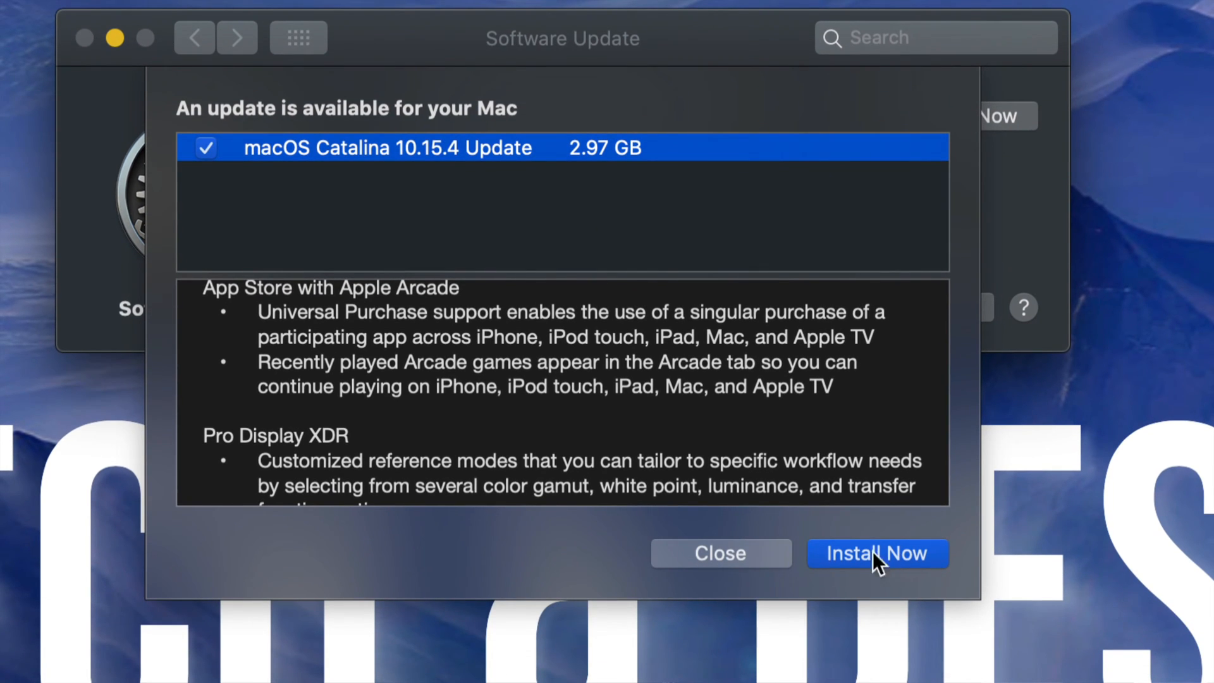
Step: Close the update details to return to the Software Update summary with 10.15.4 ready to install
click(875, 554)
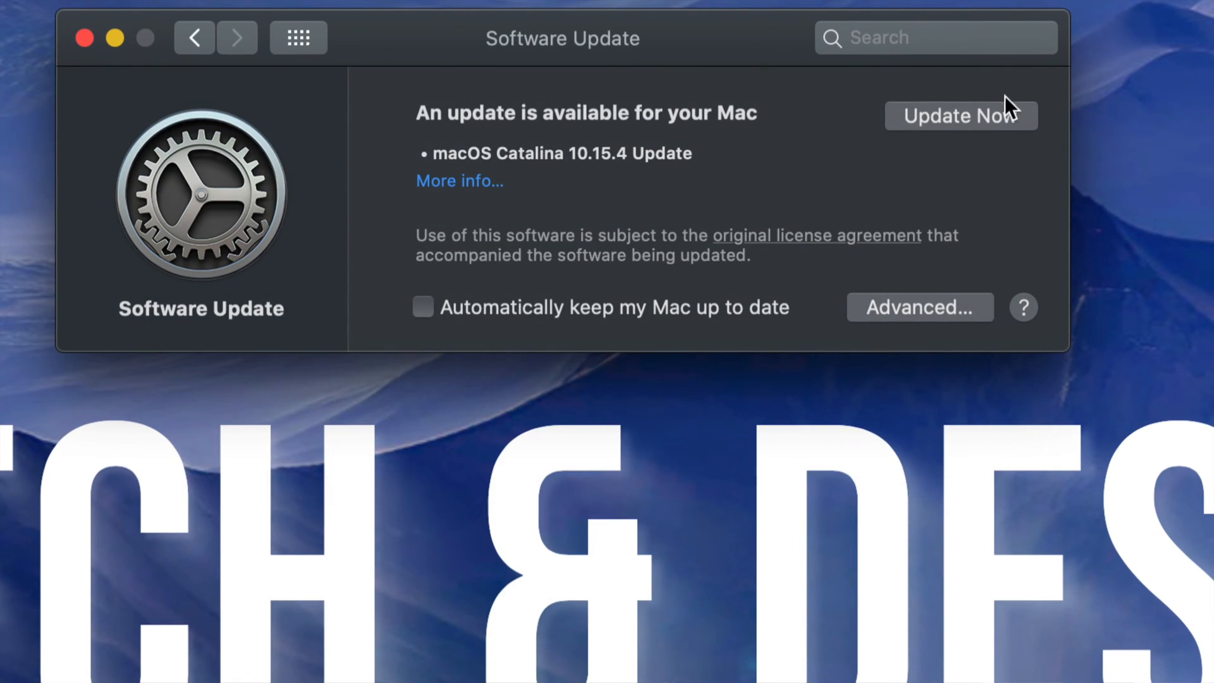